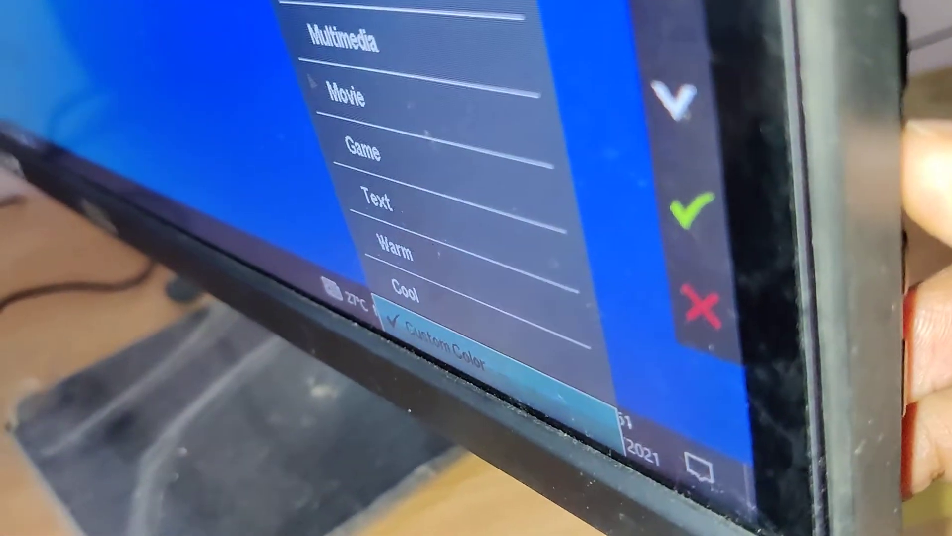
# - Open the Custom Color preset's RGB sliders, showing R, G and B each at 100
pyautogui.click(436, 343)
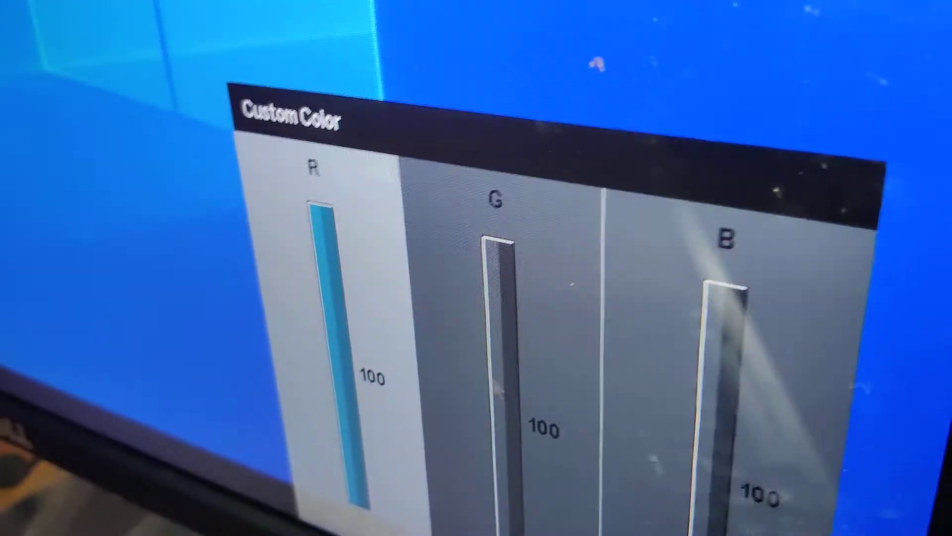